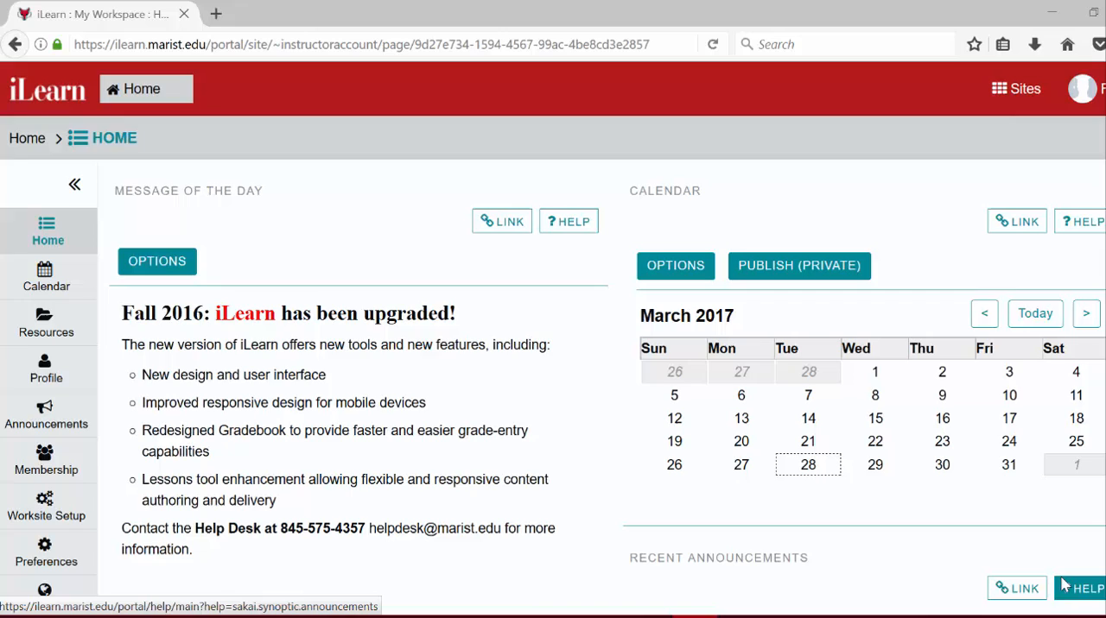
mouse_move(1090, 588)
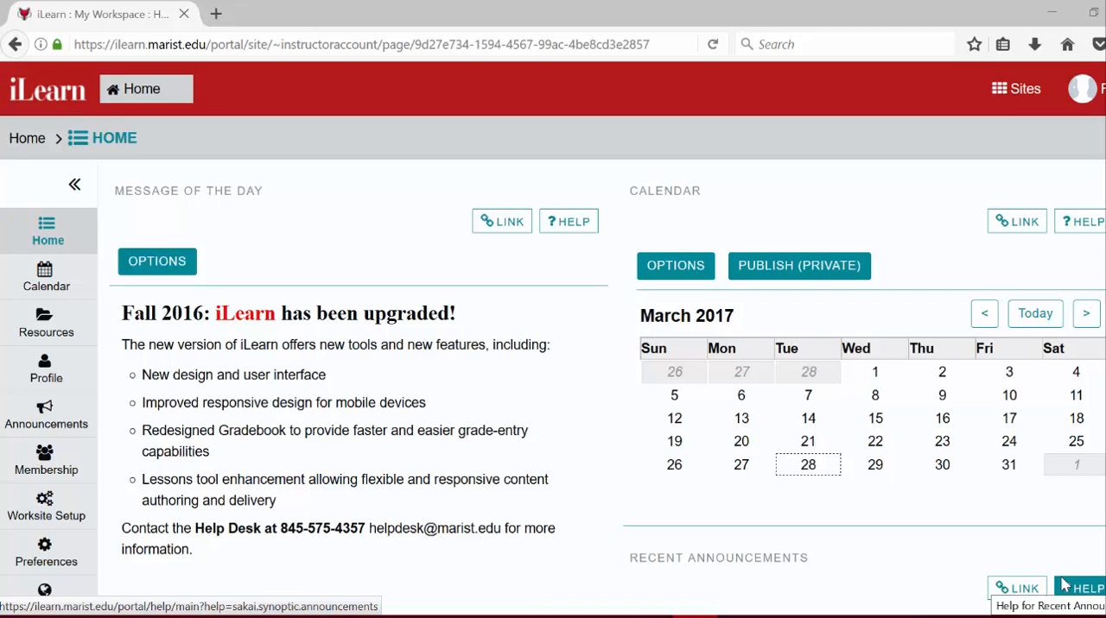
mouse_move(1056, 590)
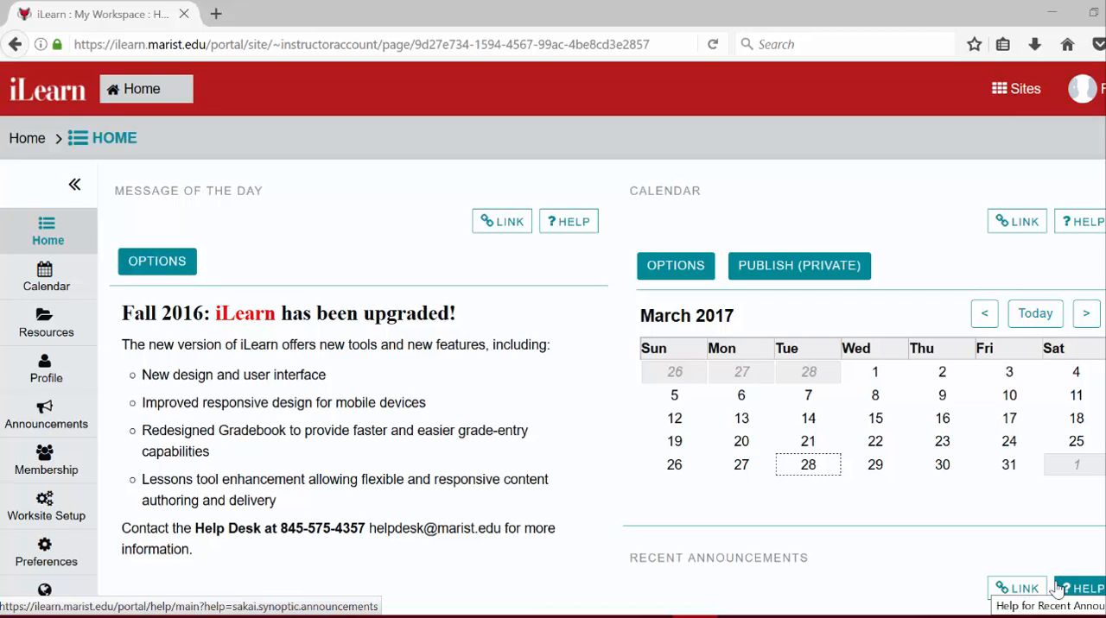
mouse_move(928, 398)
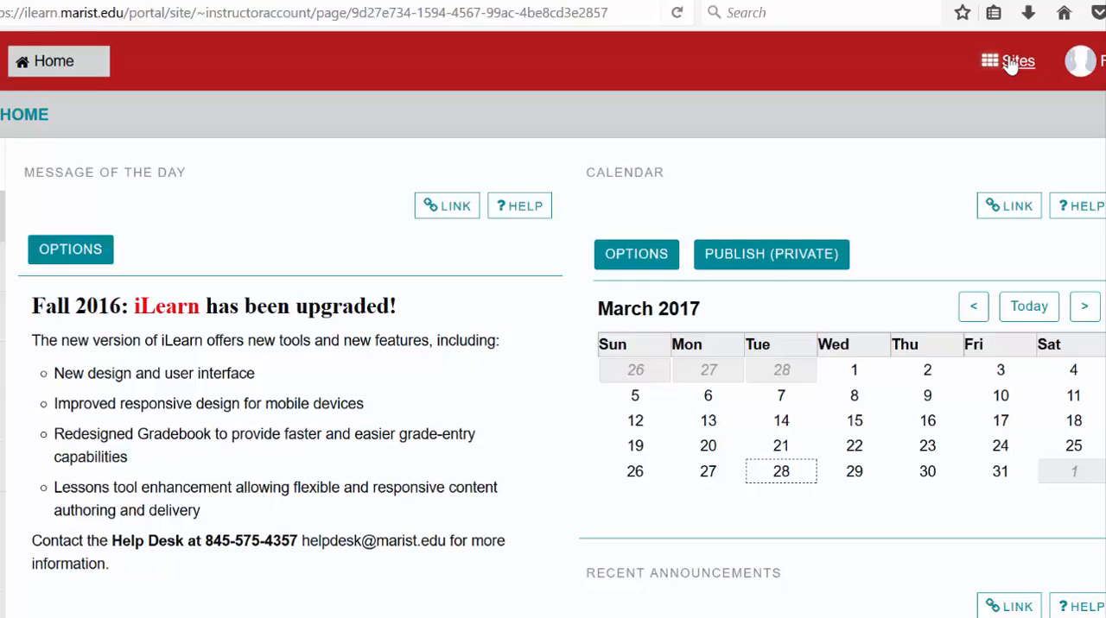
Check the sites list and account menu, then open Worksite Setup from the tool menu.
left_click(1008, 61)
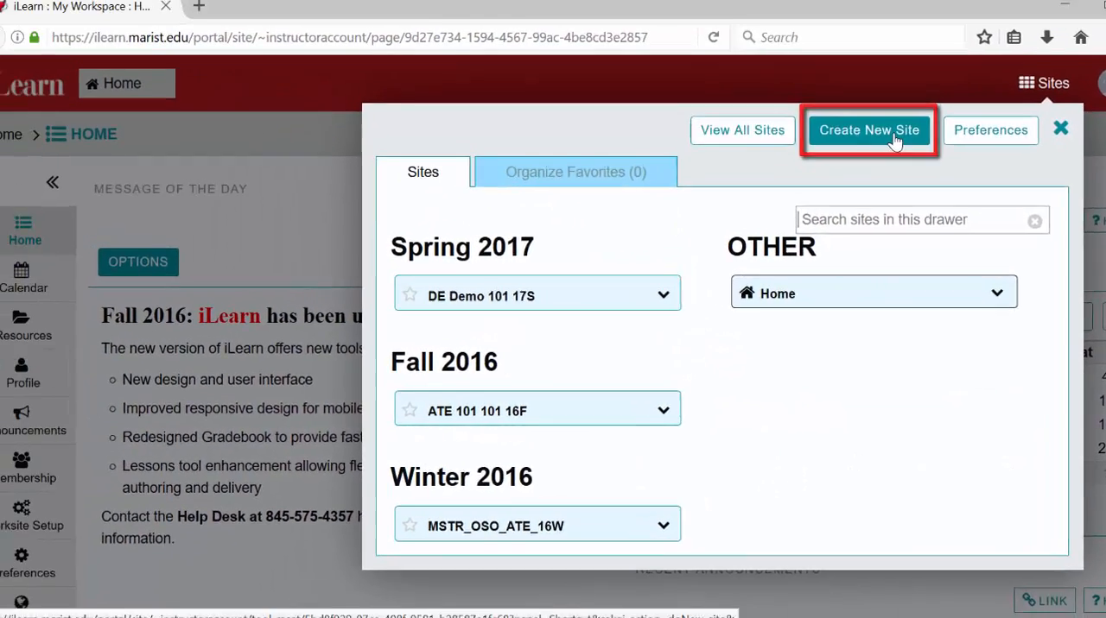
left_click(1060, 127)
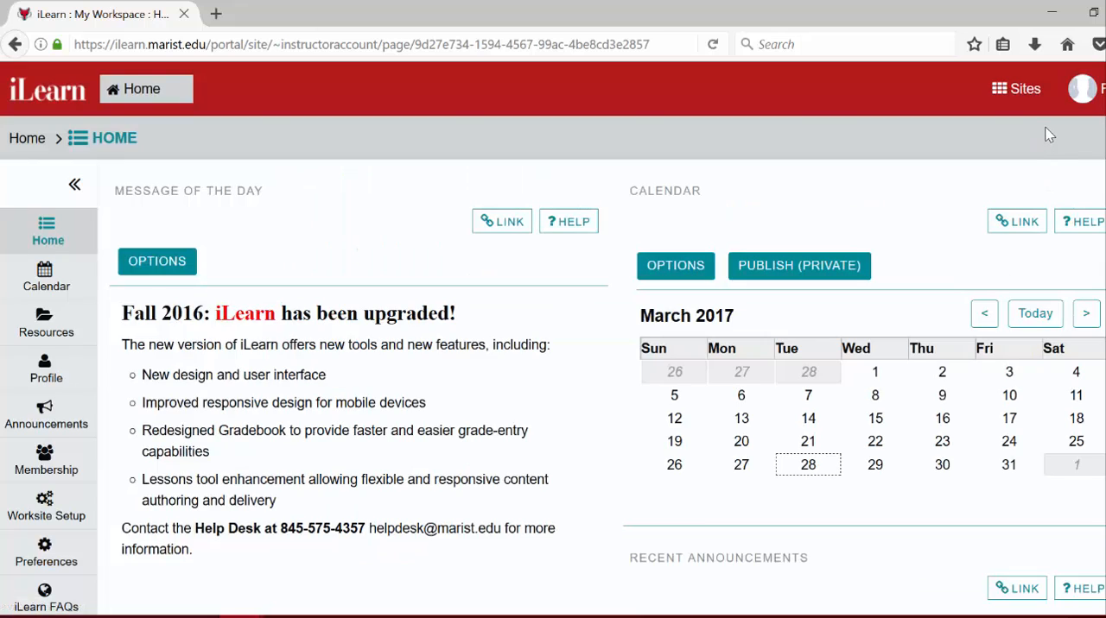
left_click(1082, 88)
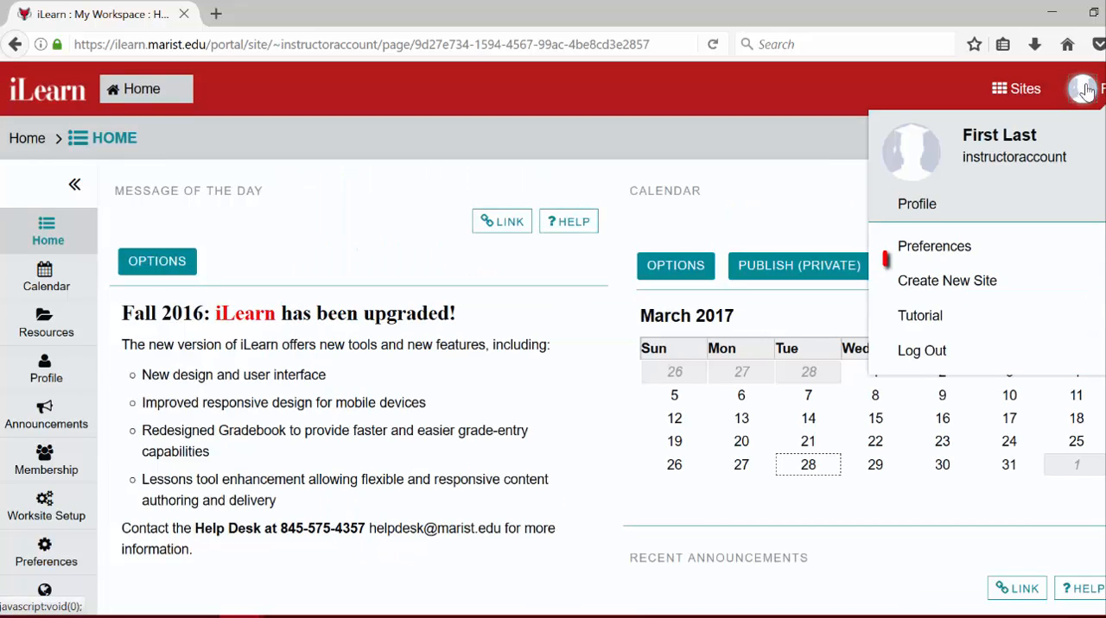
mouse_move(947, 281)
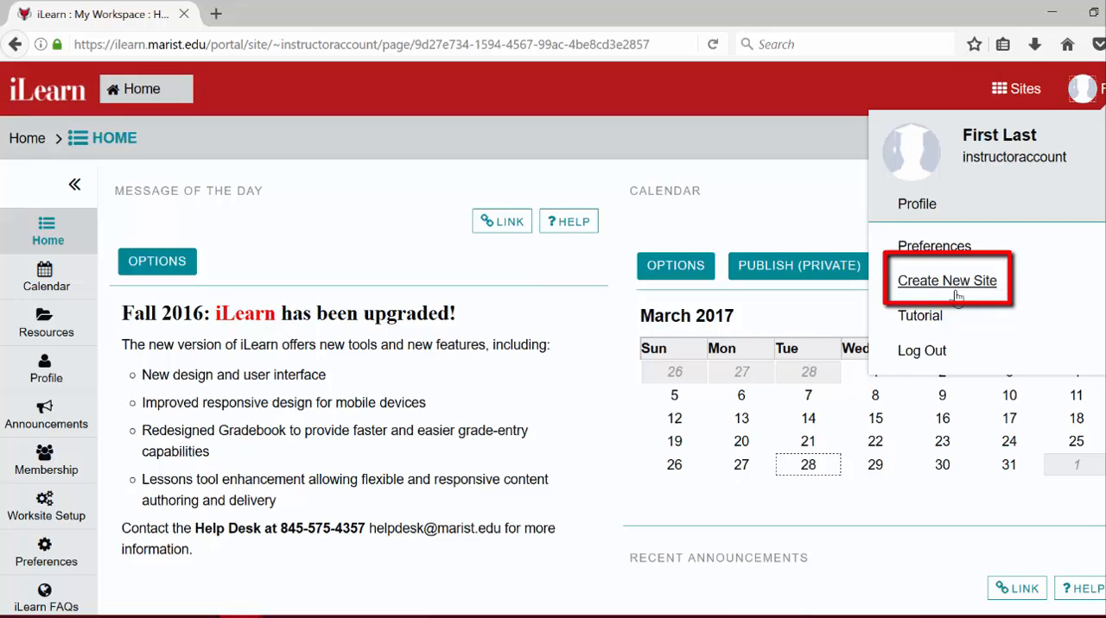
mouse_move(731, 190)
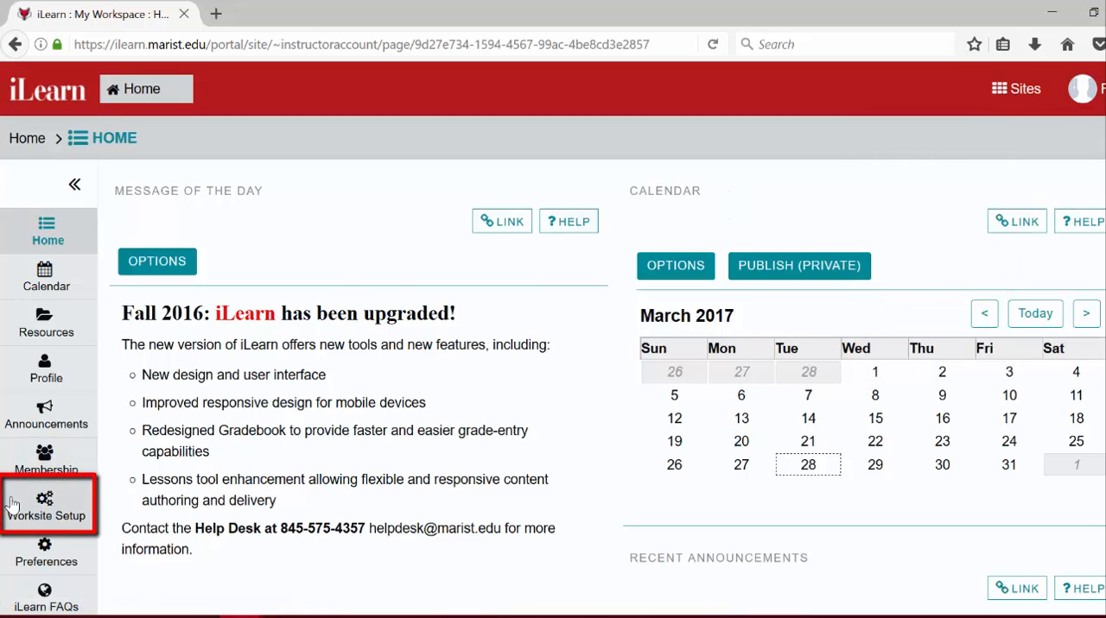
left_click(45, 510)
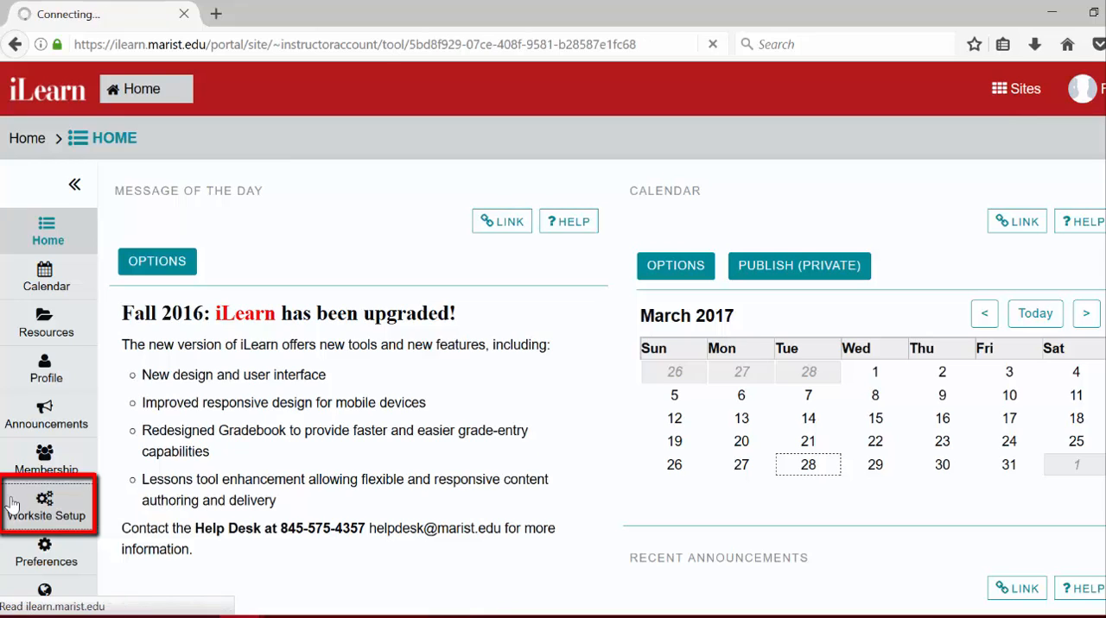
left_click(47, 505)
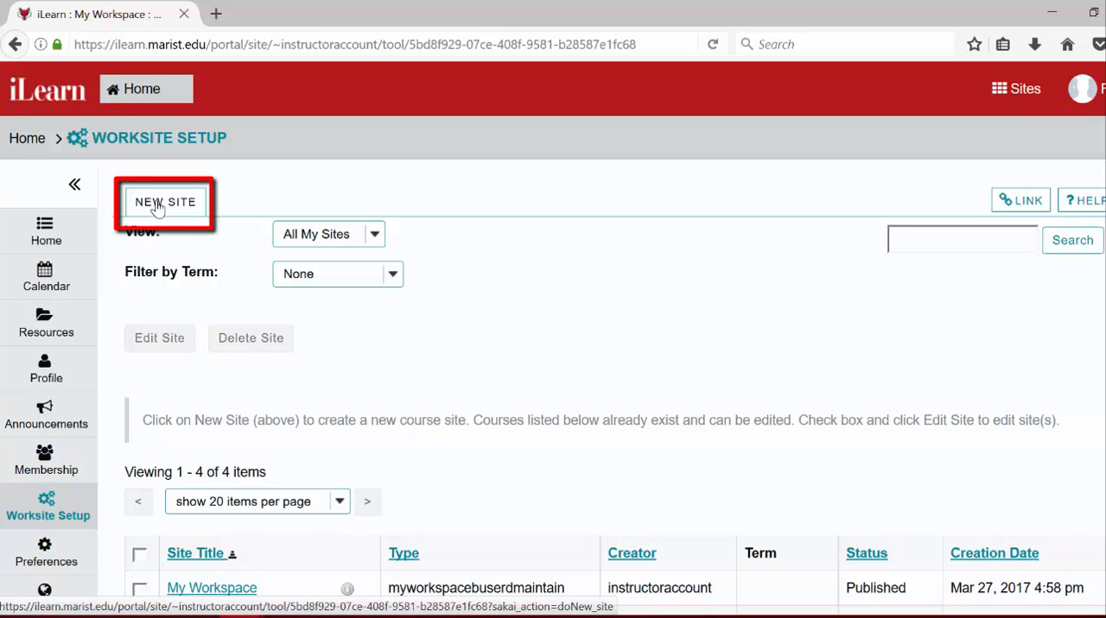
Start a New Site using Create site from template with the template.course course template.
left_click(165, 202)
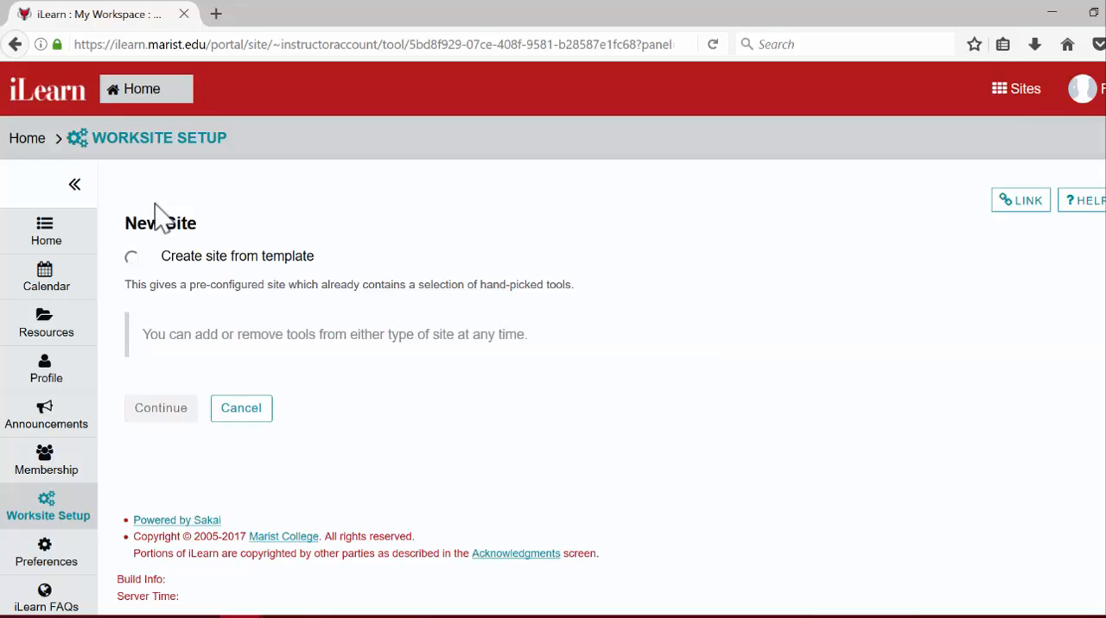
mouse_move(145, 261)
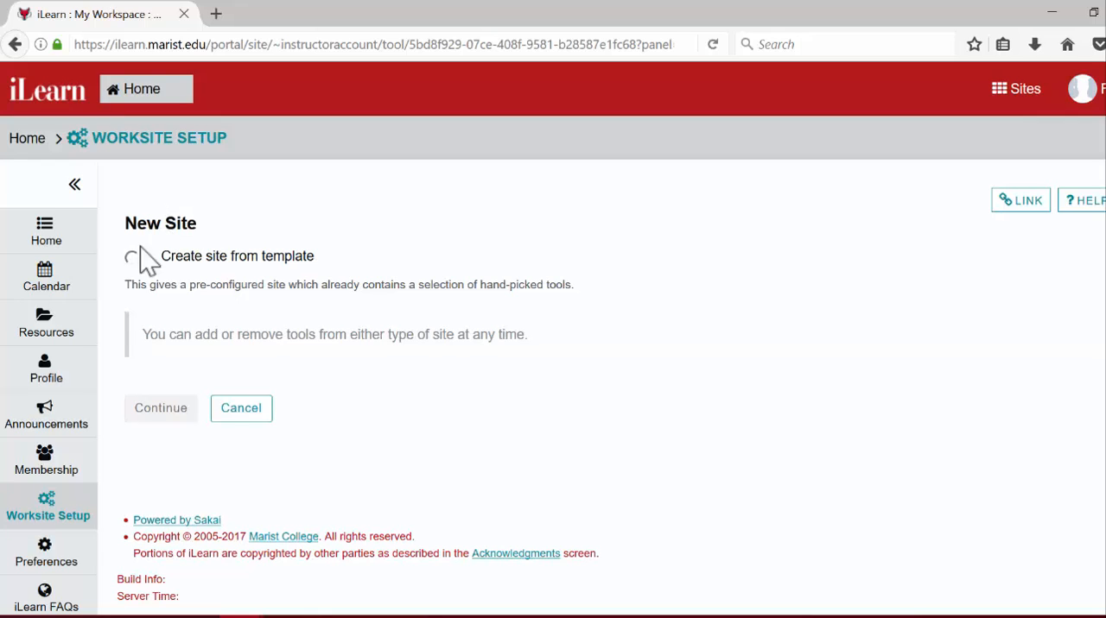
left_click(131, 256)
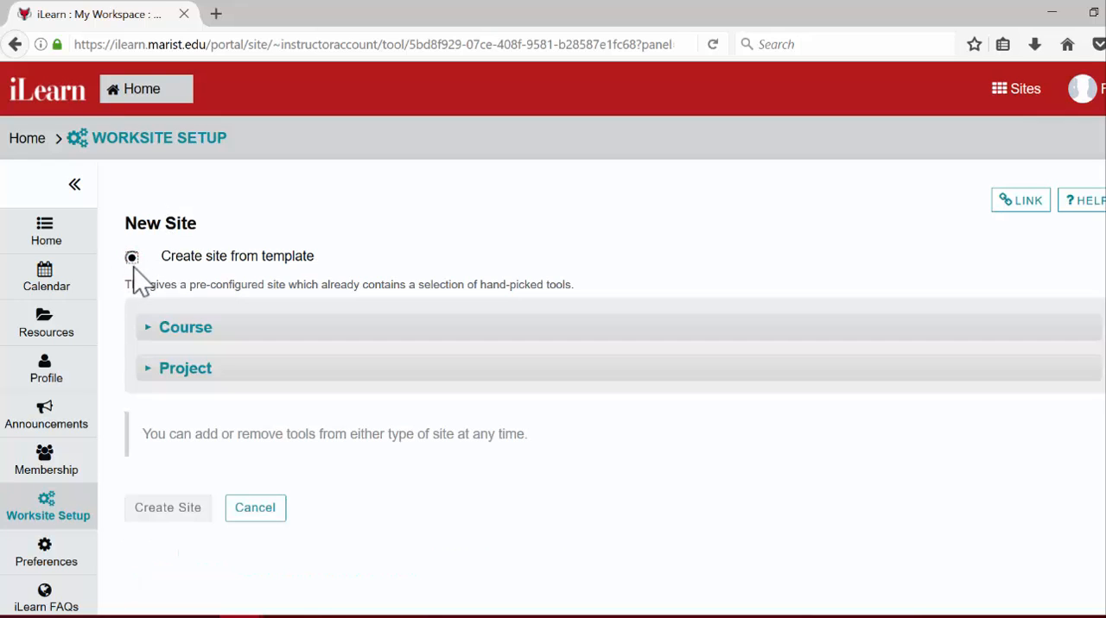
left_click(185, 326)
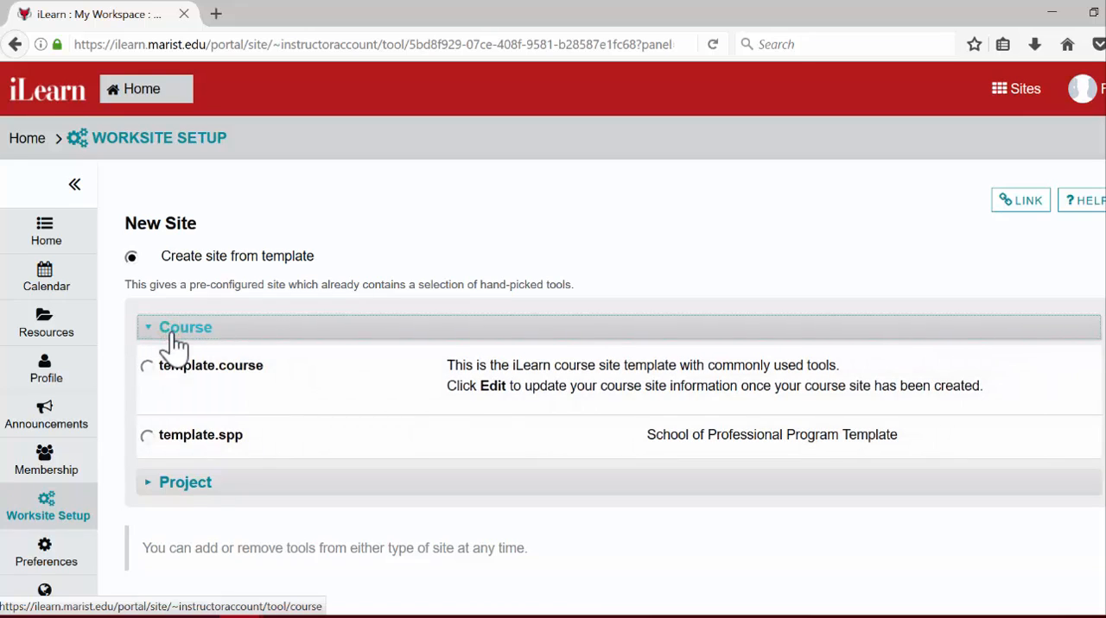
left_click(147, 365)
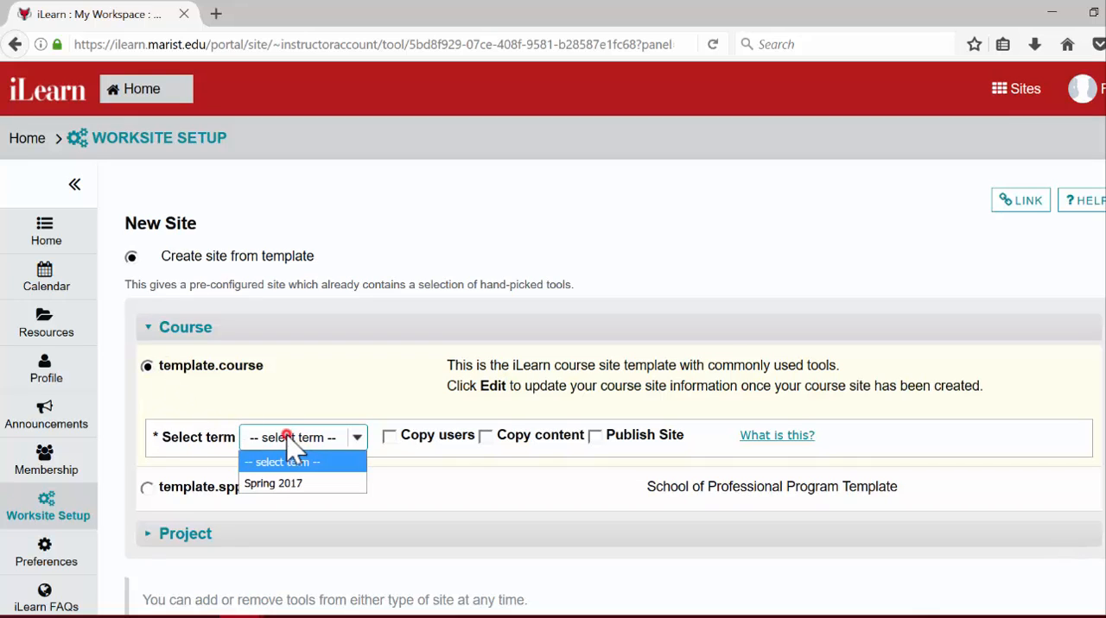
Select Spring 2017 as the term and tick Copy content from the template.
left_click(273, 482)
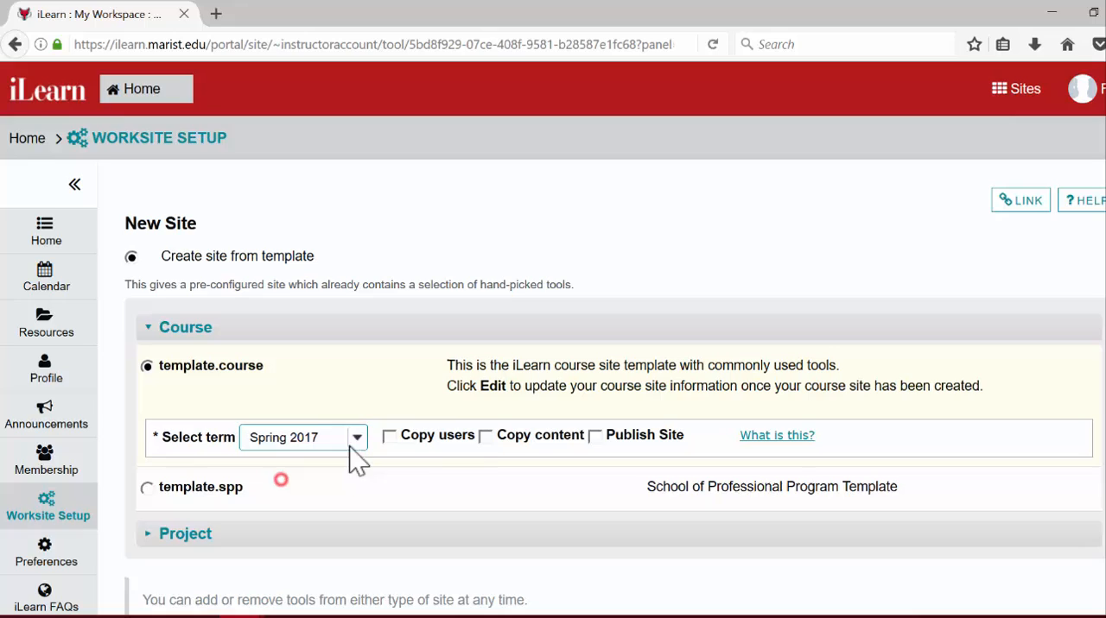
left_click(486, 435)
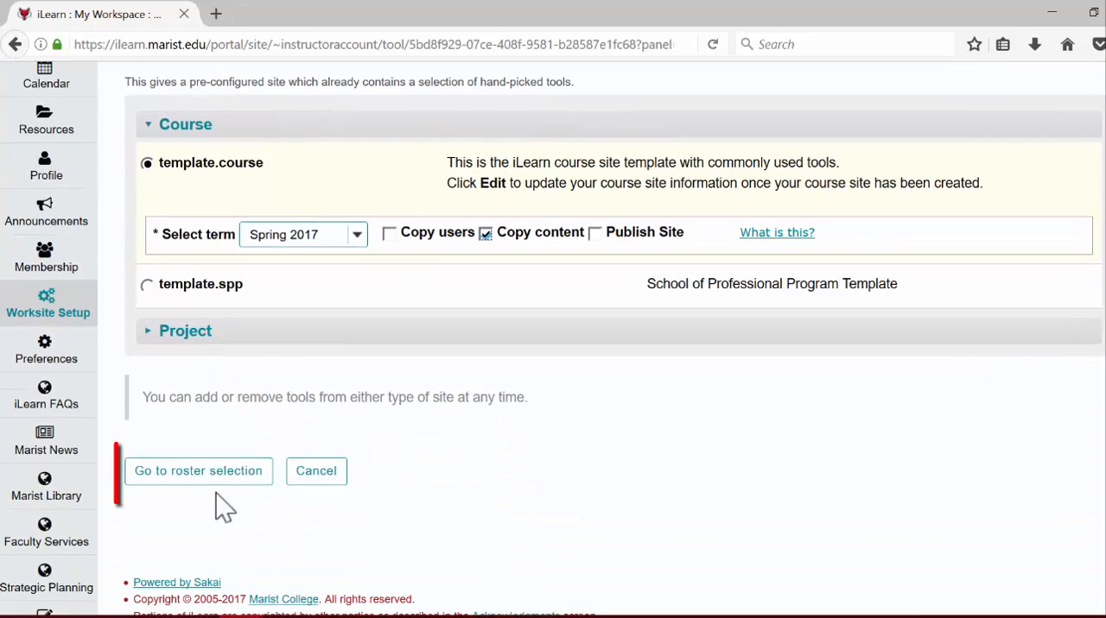
Go to roster selection, choose the BUS_301N_113_17S class section, and scroll down.
left_click(198, 470)
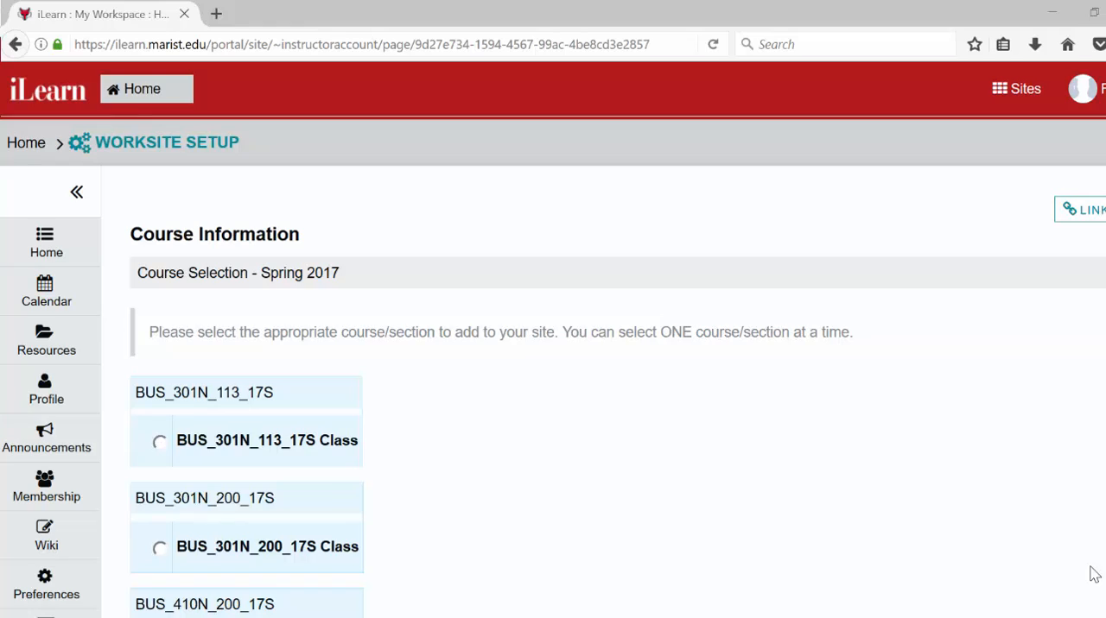
mouse_move(344, 553)
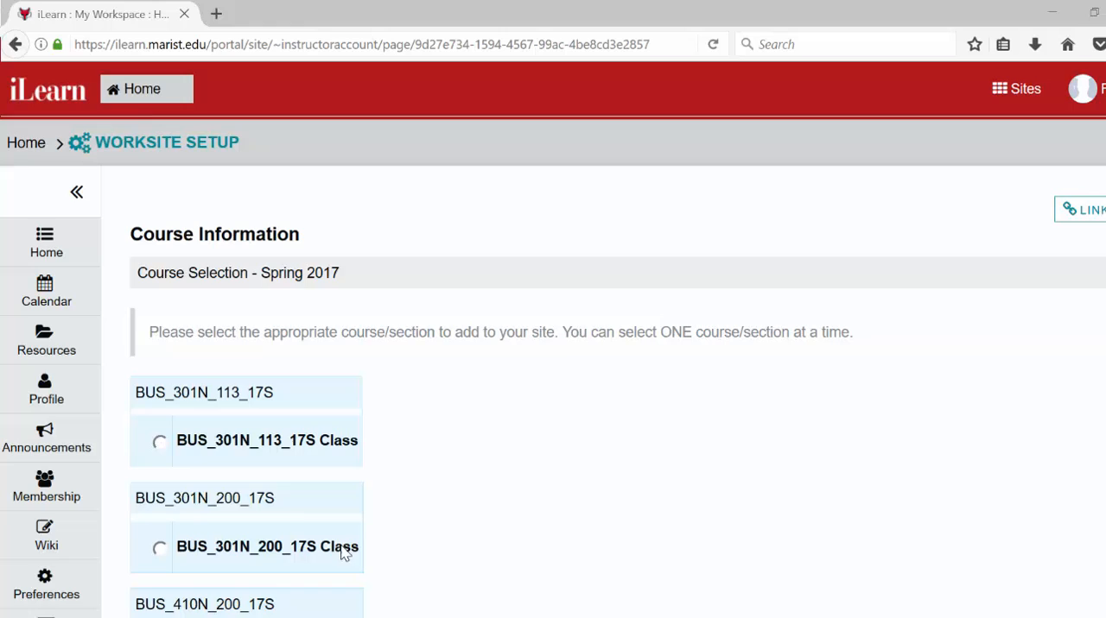
left_click(160, 440)
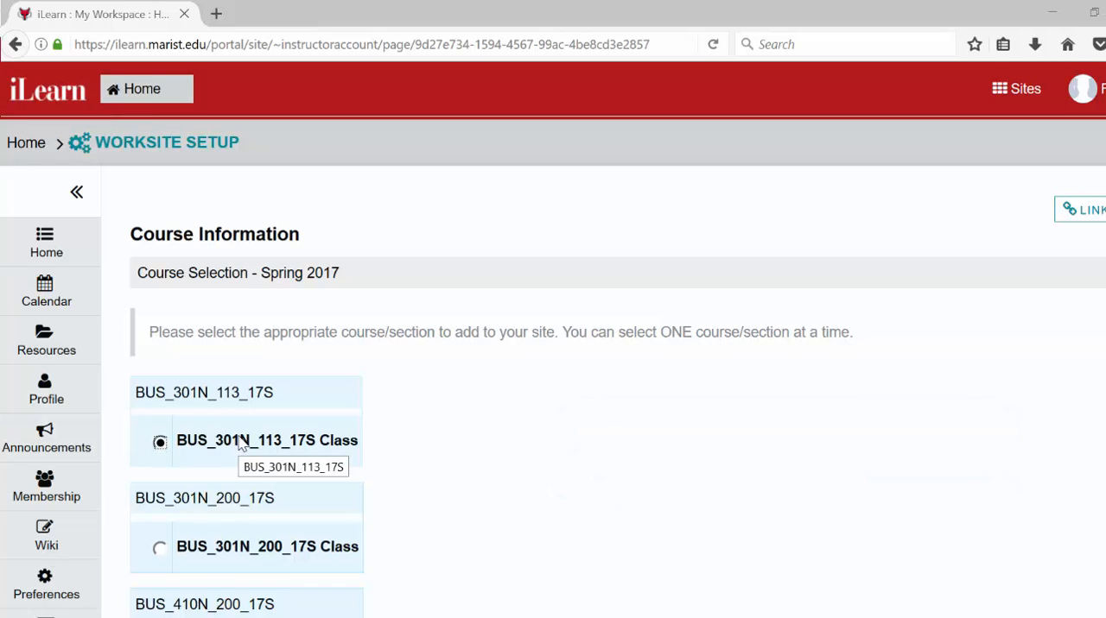
mouse_move(268, 440)
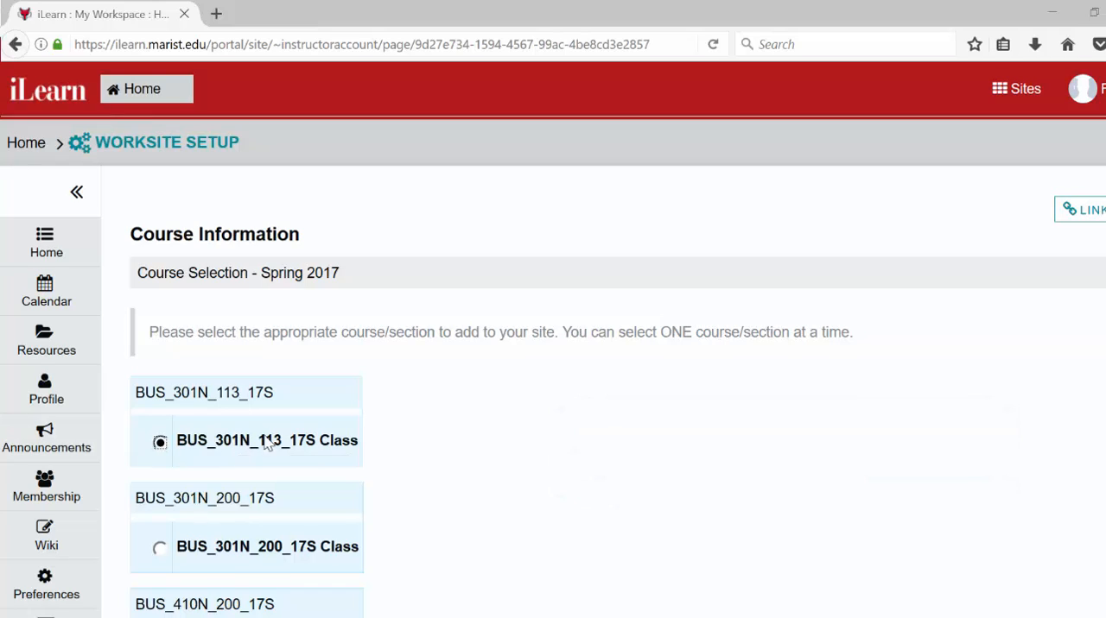
scroll("down", 3)
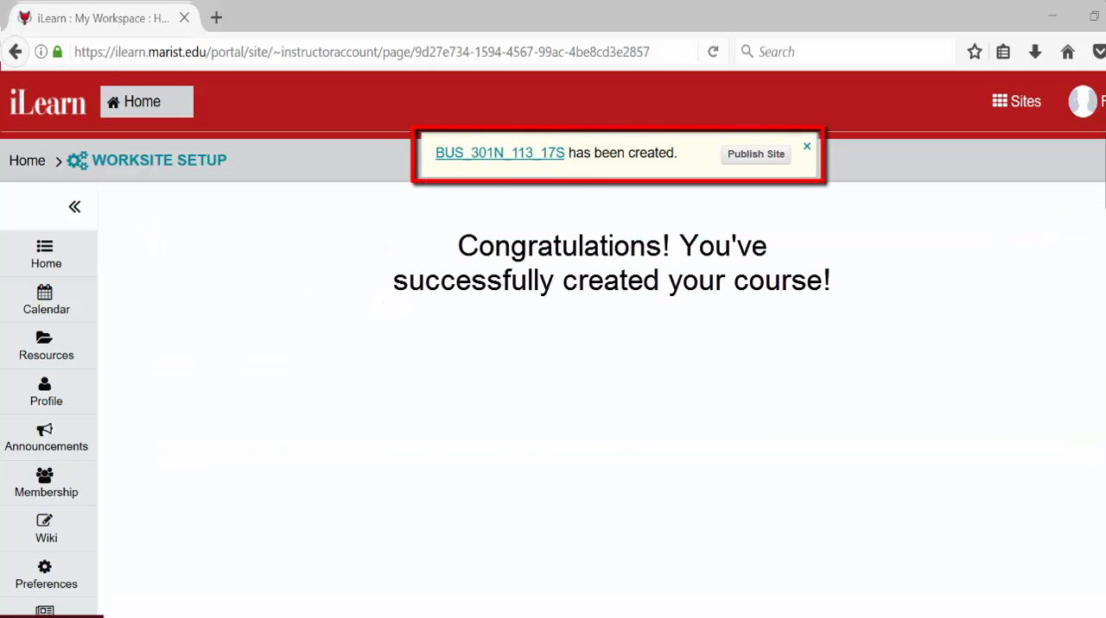
Follow the BUS_301N_113_17S link in the confirmation banner to the unpublished site.
left_click(499, 153)
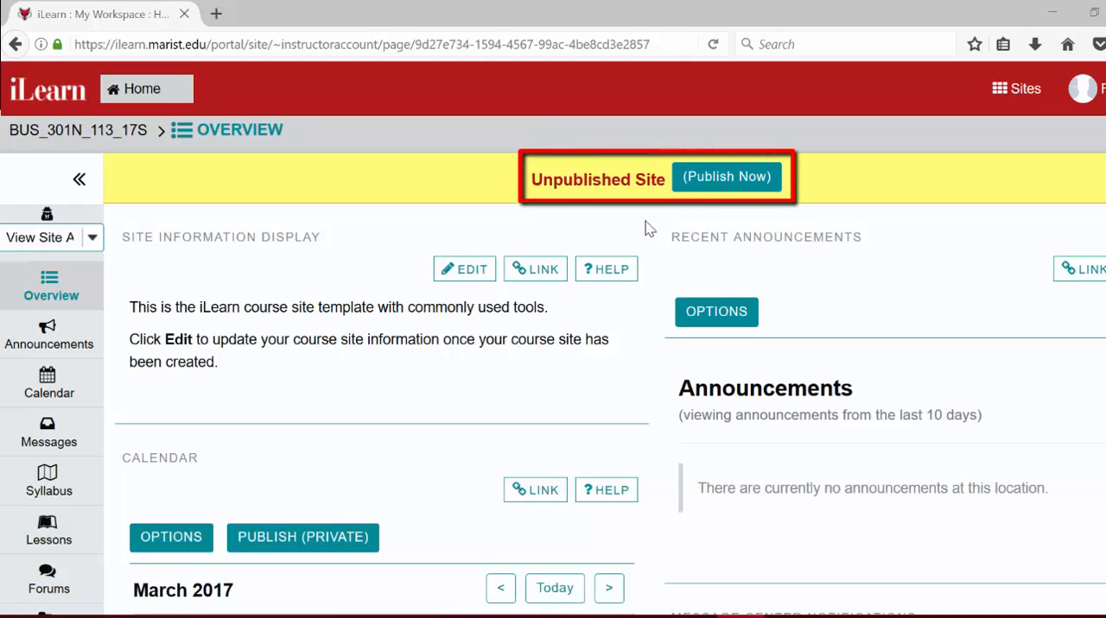
mouse_move(726, 176)
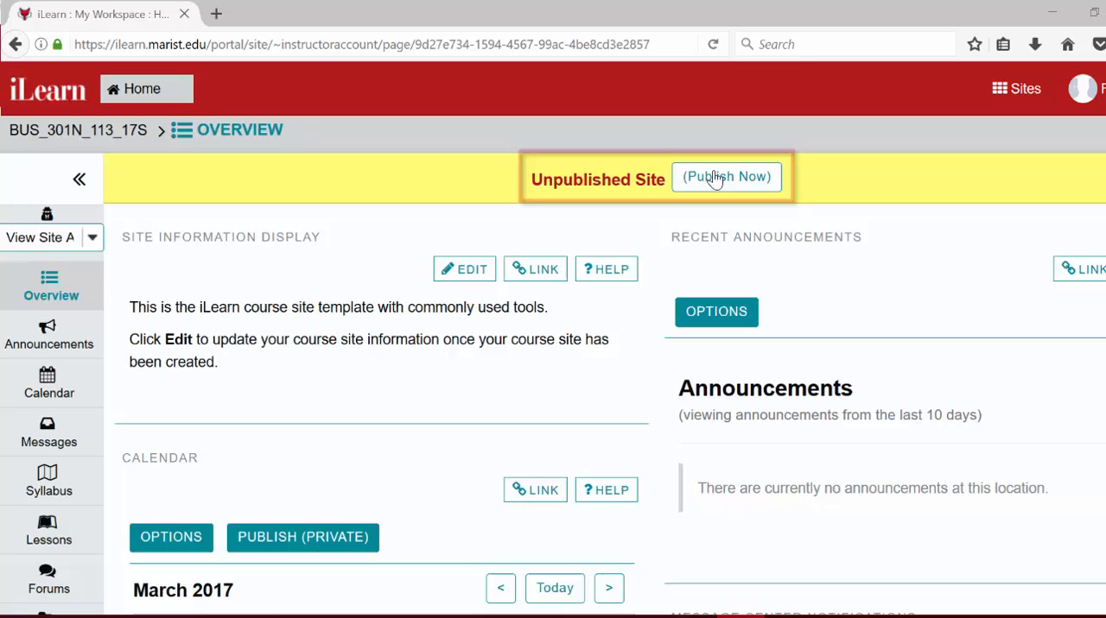